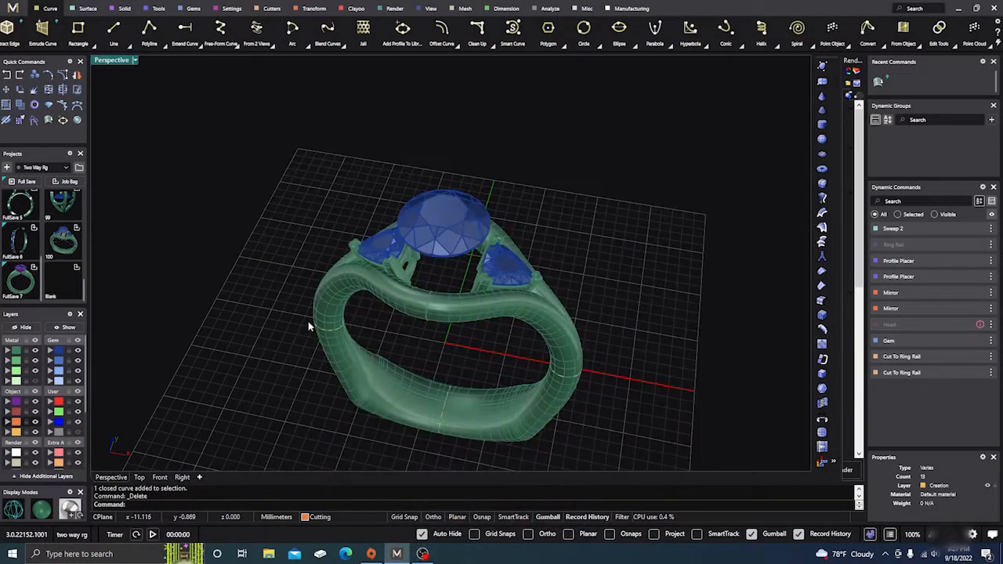
{"action": "mouse_move", "coordinate": [300, 315]}
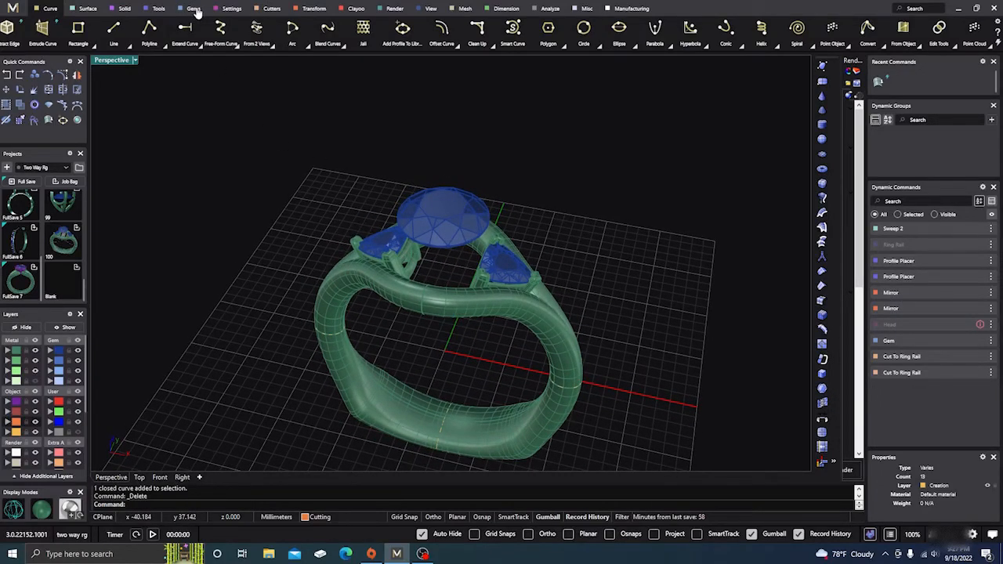
Bring up the gem tools and orbit the three-stone ring from low, front and angled views.
{"action": "left_click", "coordinate": [191, 9]}
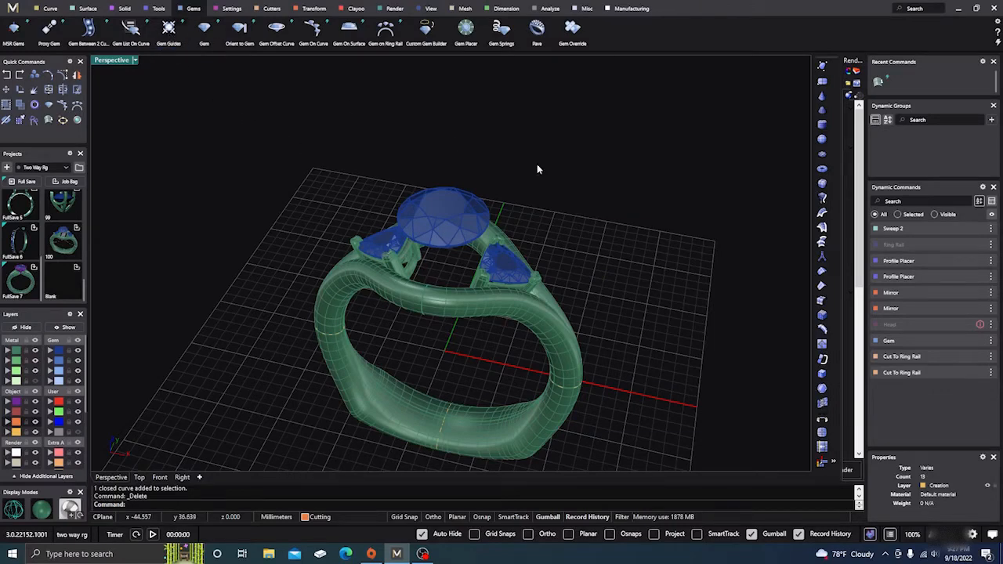
{"action": "left_click_drag", "start_coordinate": [539, 169], "coordinate": [600, 251]}
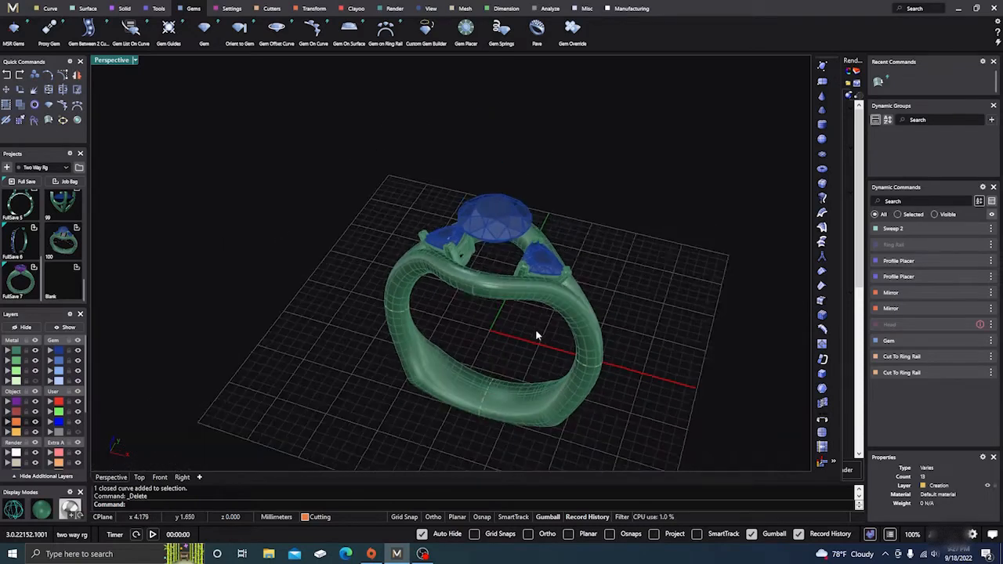
{"action": "left_click_drag", "start_coordinate": [537, 335], "coordinate": [508, 218]}
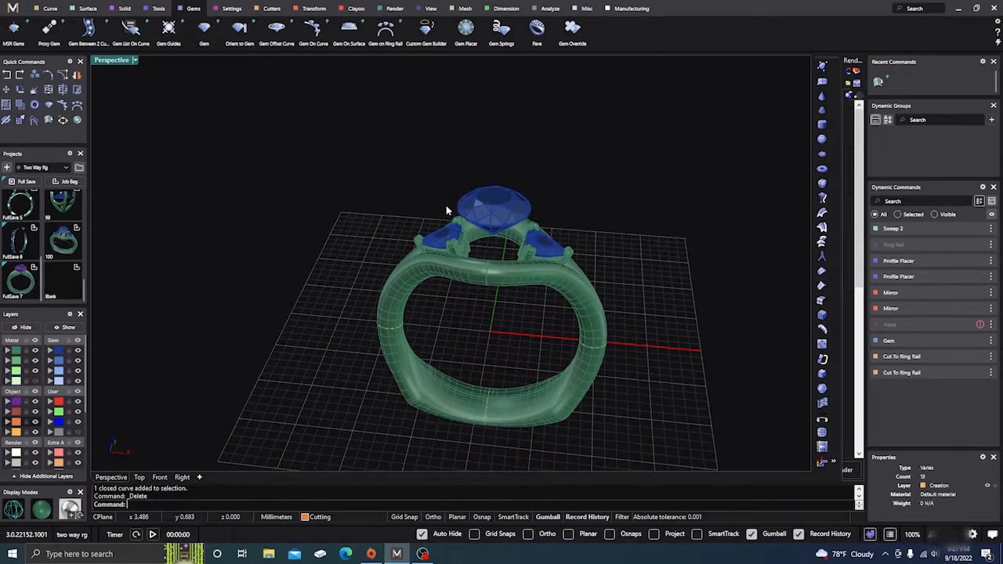
{"action": "mouse_move", "coordinate": [476, 296]}
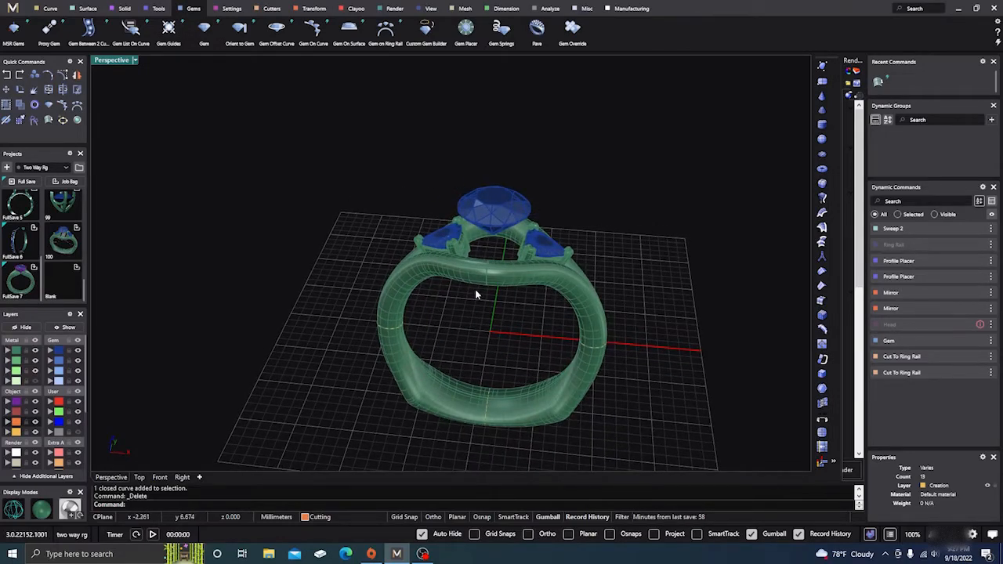
{"action": "left_click_drag", "start_coordinate": [474, 295], "coordinate": [537, 188]}
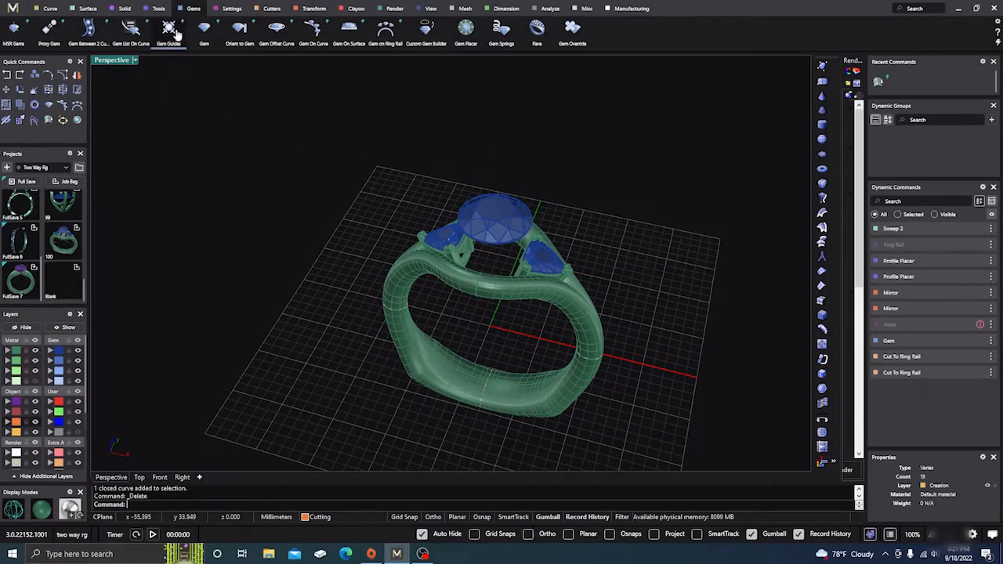
Add vertical prong guides to the center stone with Horizontal Guides off, checking from the sides.
{"action": "left_click", "coordinate": [169, 31]}
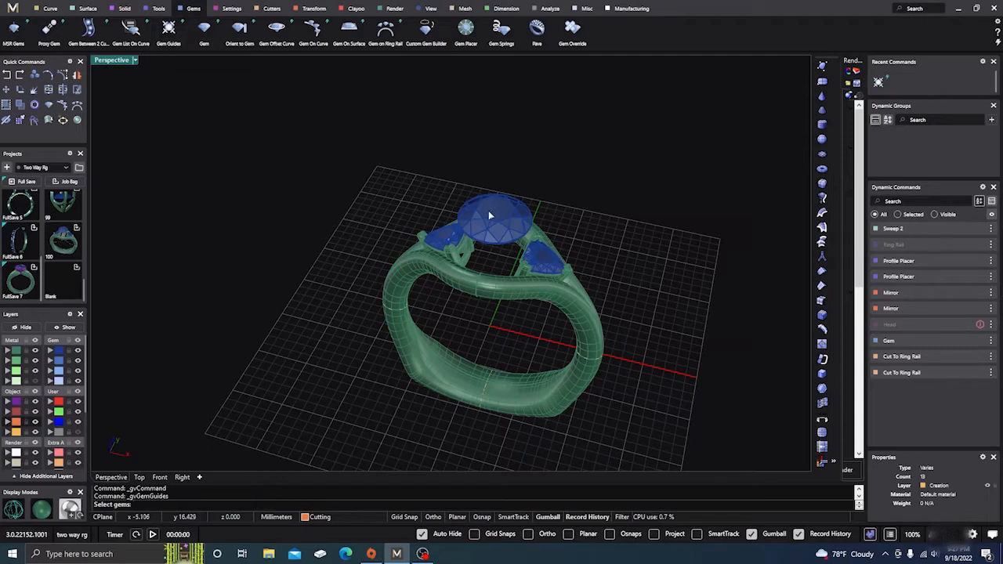
{"action": "left_click", "coordinate": [490, 219]}
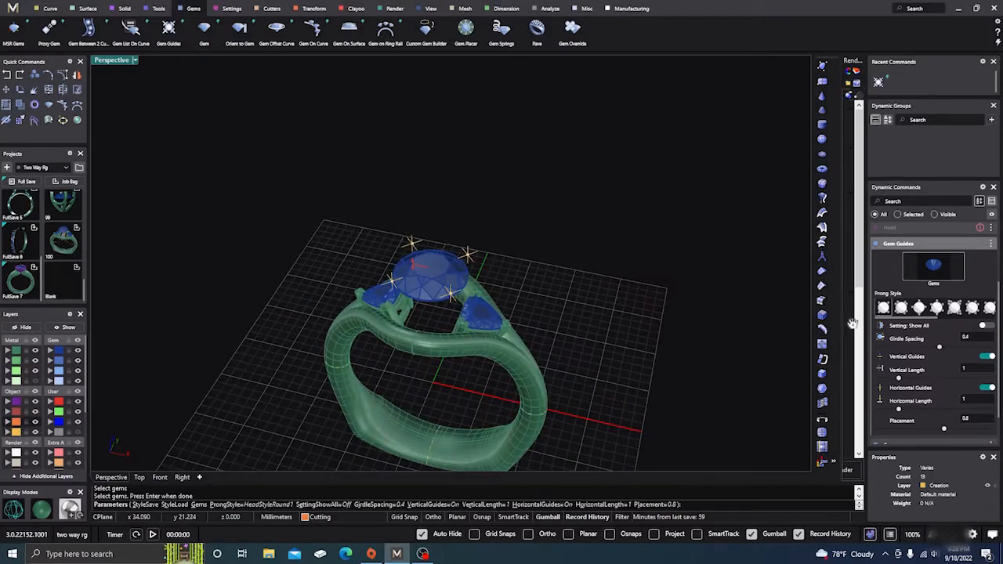
{"action": "left_click", "coordinate": [988, 388]}
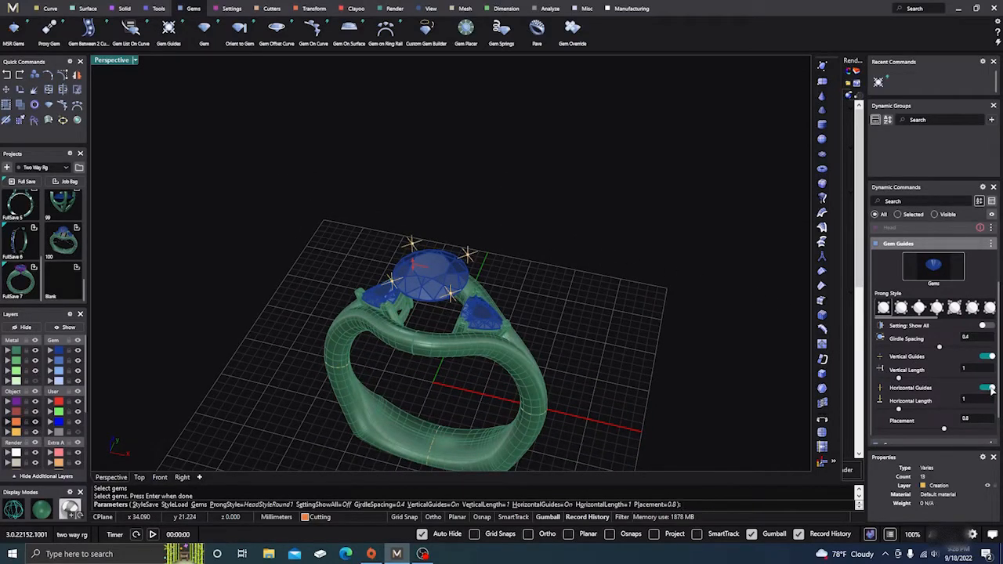
{"action": "left_click", "coordinate": [988, 387]}
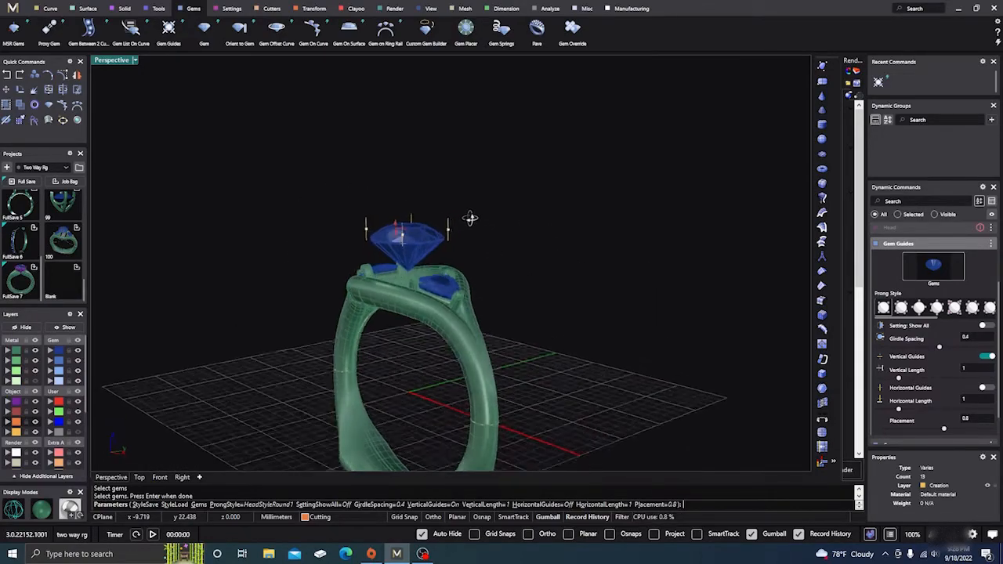
{"action": "left_click_drag", "start_coordinate": [470, 219], "coordinate": [544, 272]}
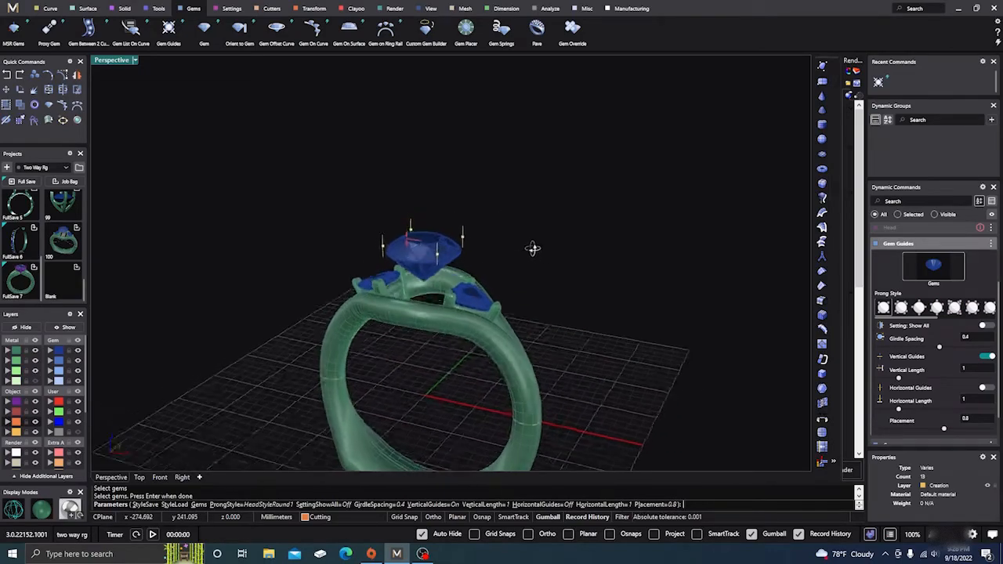
{"action": "left_click_drag", "start_coordinate": [533, 249], "coordinate": [519, 257]}
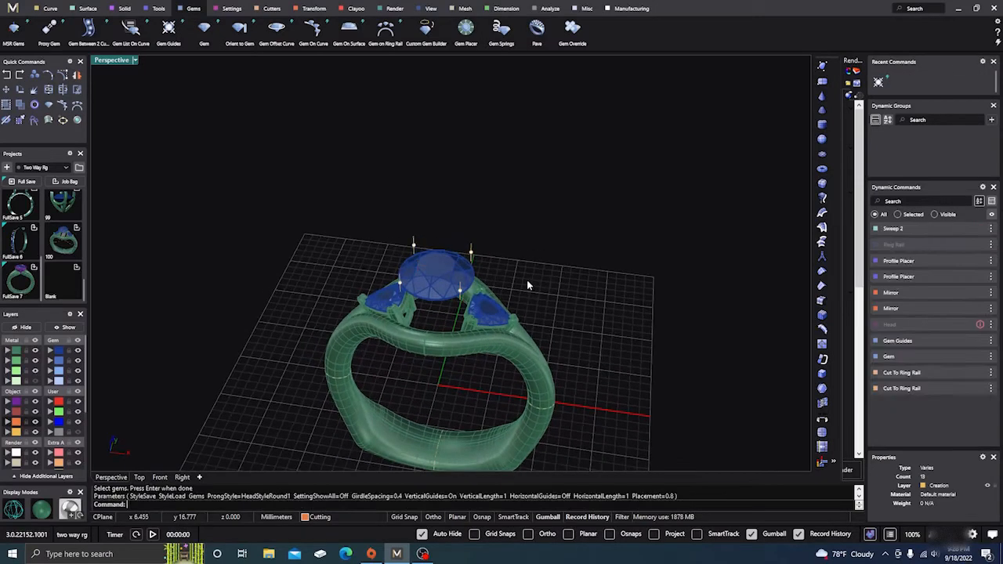
Orbit the ring to a side view and back to a raised view.
{"action": "left_click_drag", "start_coordinate": [527, 285], "coordinate": [495, 236]}
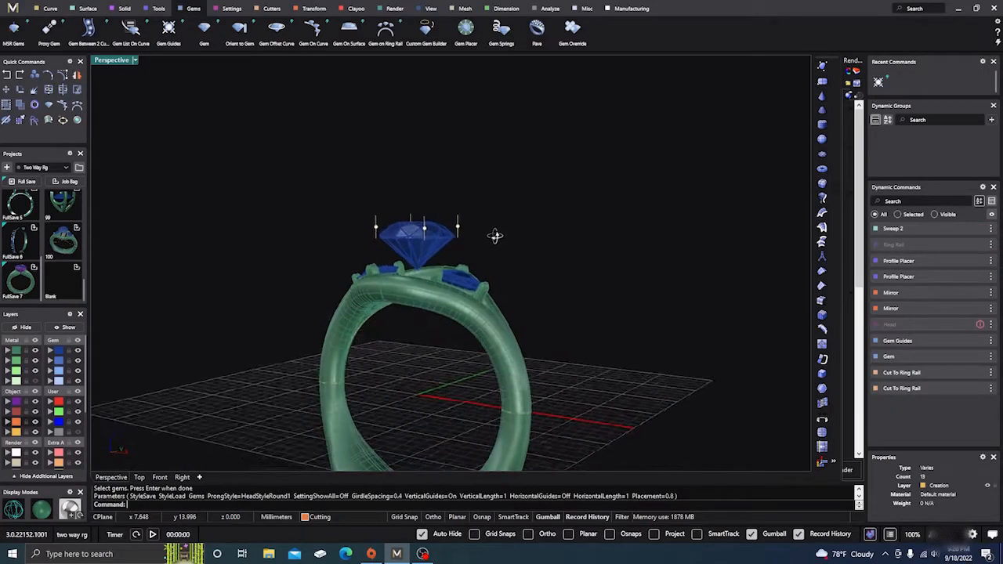
{"action": "left_click_drag", "start_coordinate": [493, 235], "coordinate": [486, 313]}
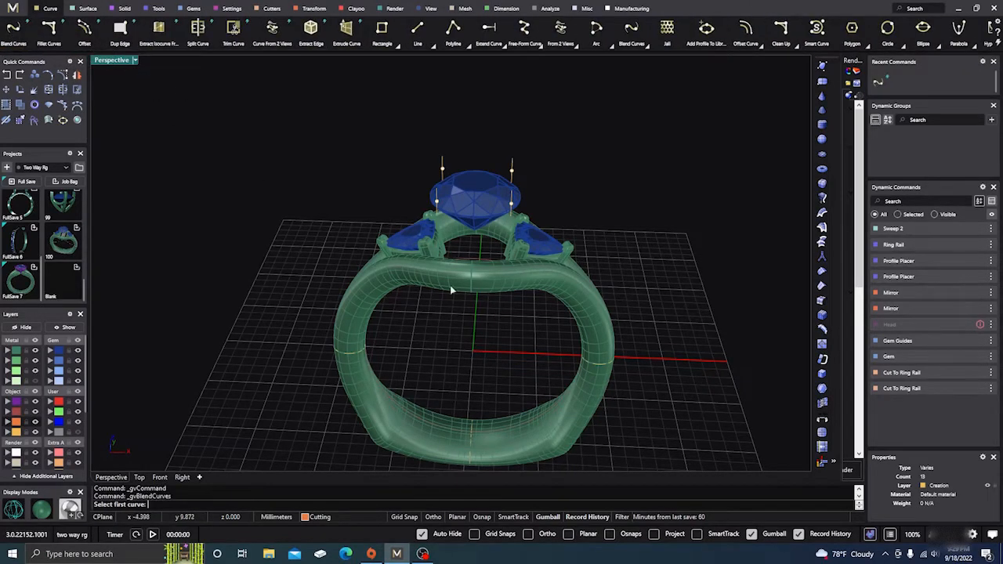
Blend a curve from a center-stone prong guide down to the ring rail.
{"action": "left_click_drag", "start_coordinate": [451, 290], "coordinate": [525, 172]}
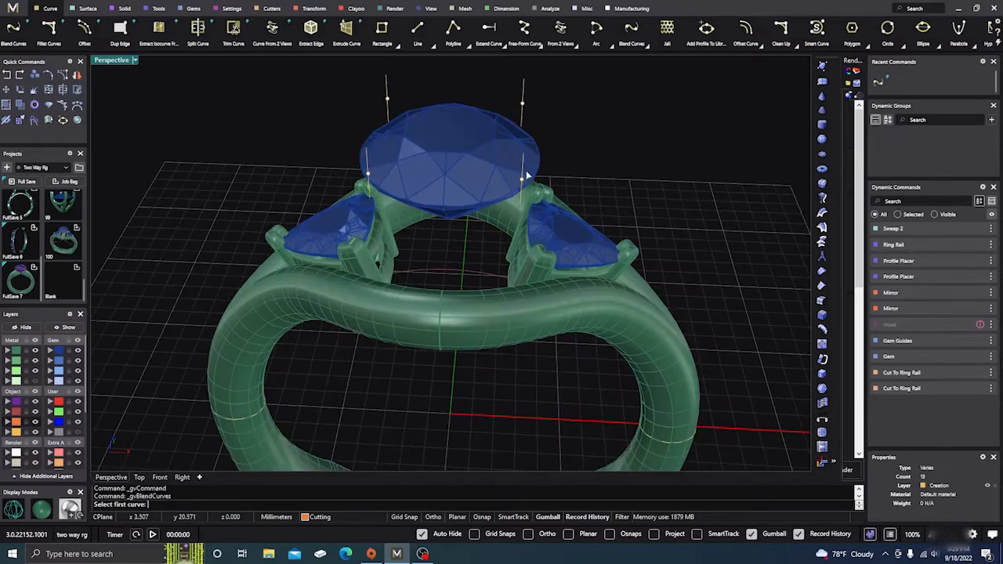
{"action": "left_click", "coordinate": [521, 195]}
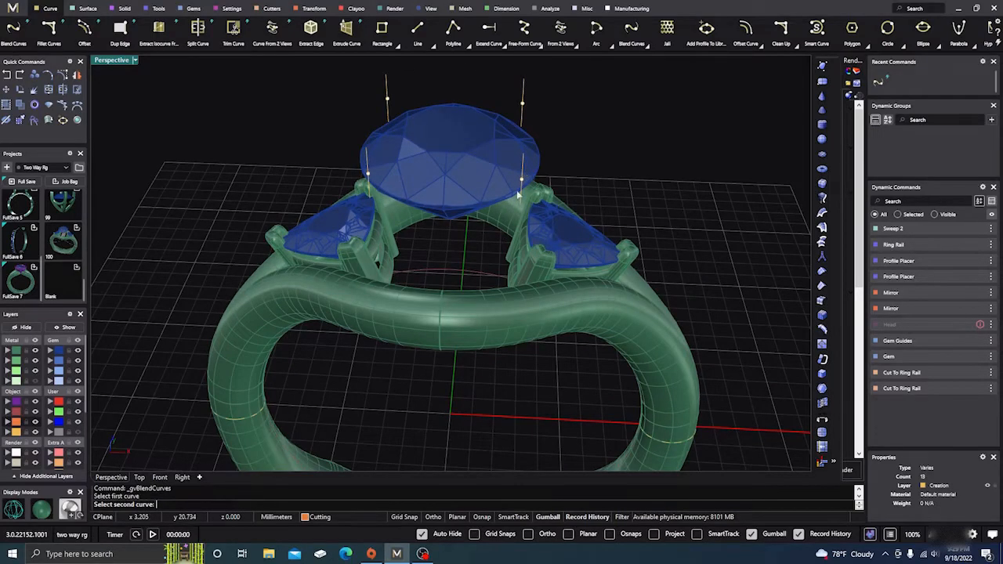
{"action": "mouse_move", "coordinate": [455, 274]}
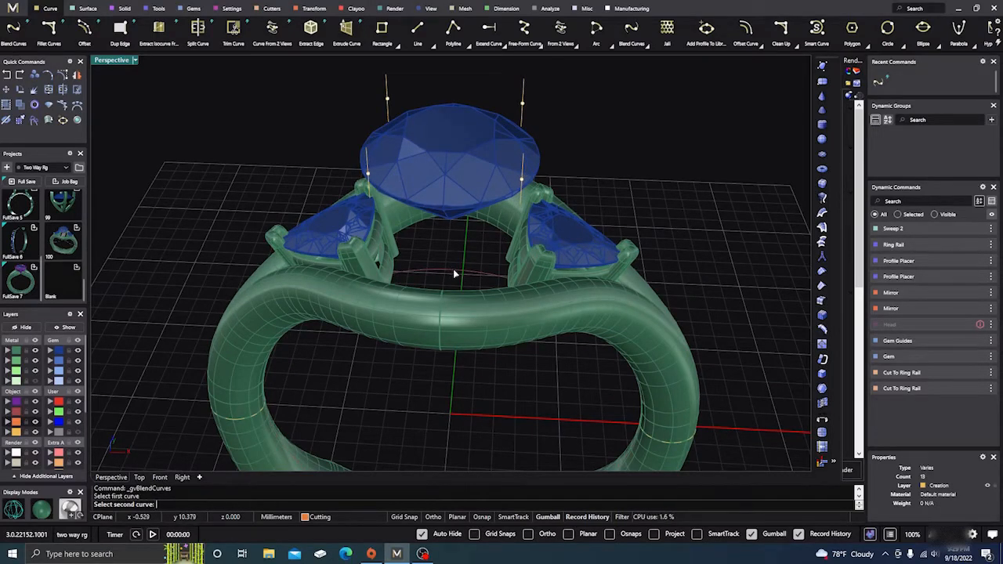
{"action": "left_click", "coordinate": [454, 278]}
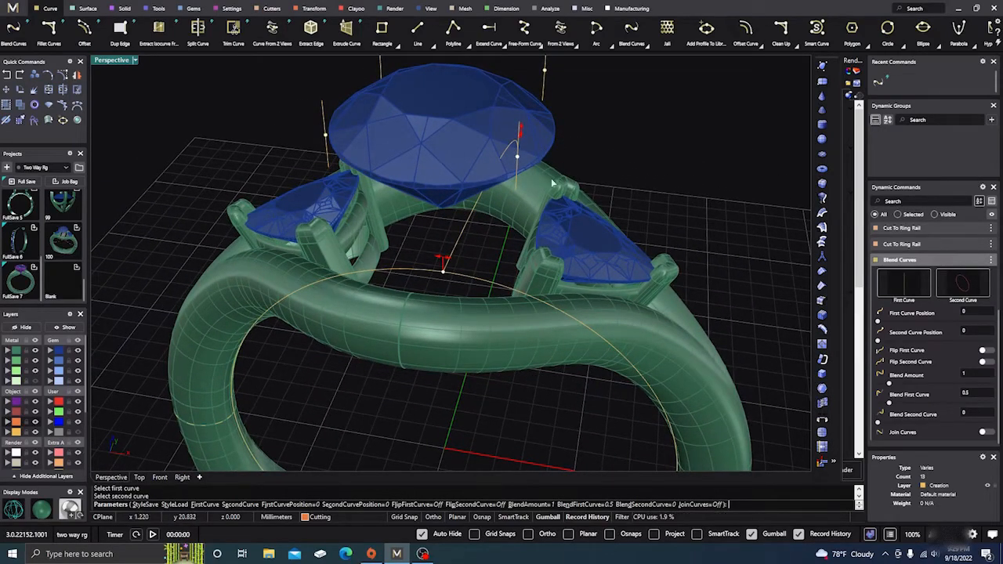
{"action": "mouse_move", "coordinate": [933, 360]}
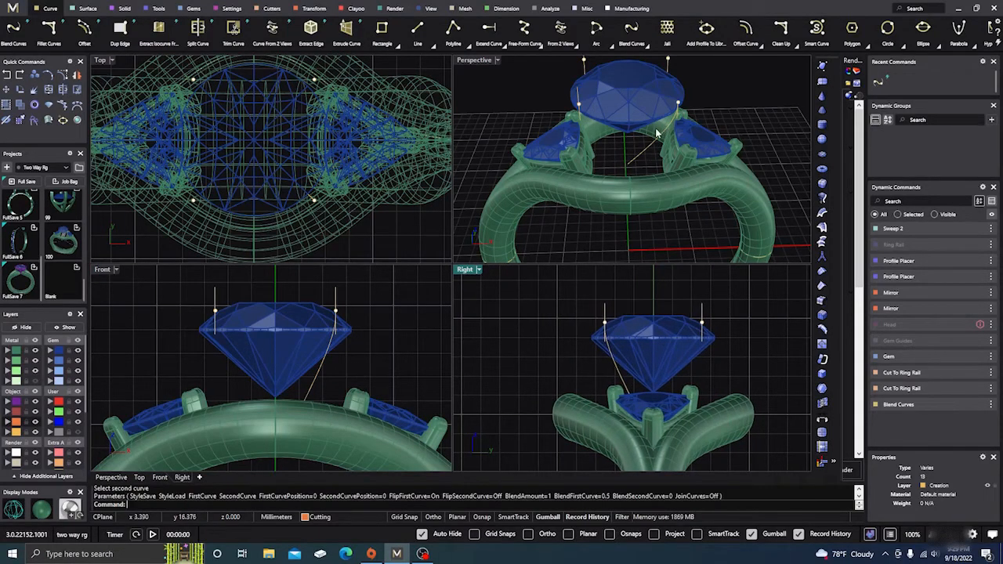
{"action": "mouse_move", "coordinate": [756, 239]}
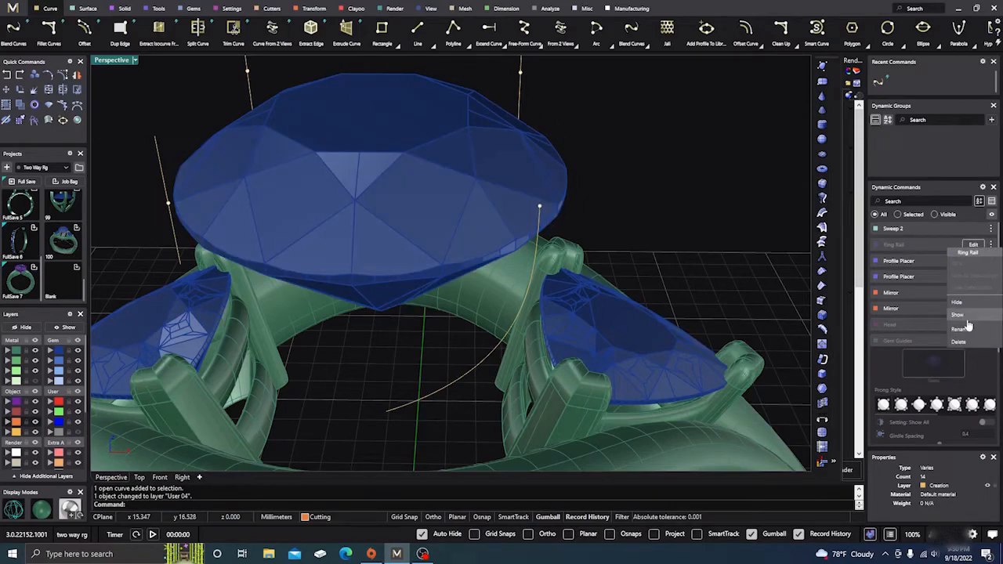
Show the Ring Rail again, zooming out over the ring and back in on the head.
{"action": "left_click", "coordinate": [957, 301]}
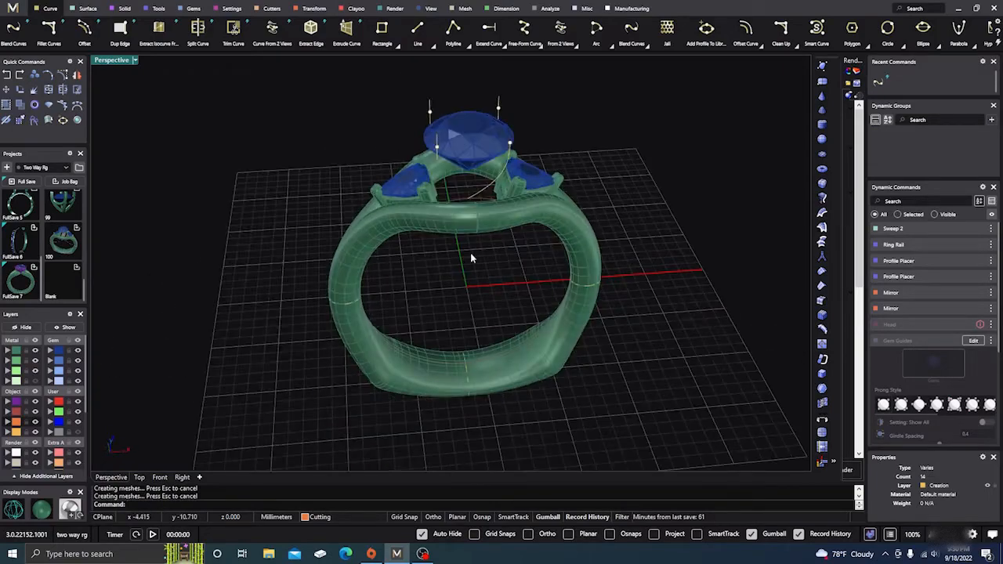
{"action": "left_click_drag", "start_coordinate": [470, 258], "coordinate": [486, 270]}
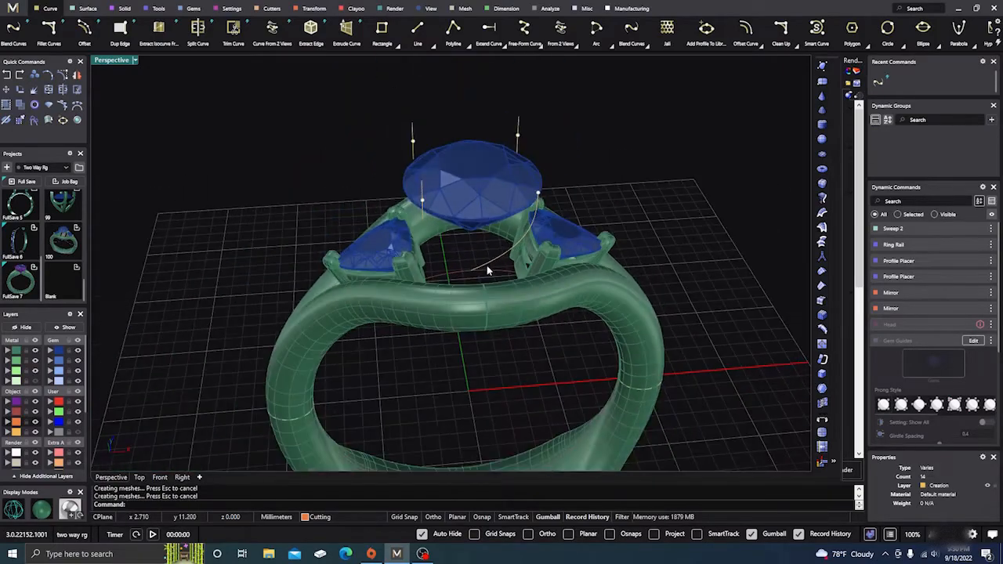
{"action": "left_click_drag", "start_coordinate": [486, 270], "coordinate": [472, 254]}
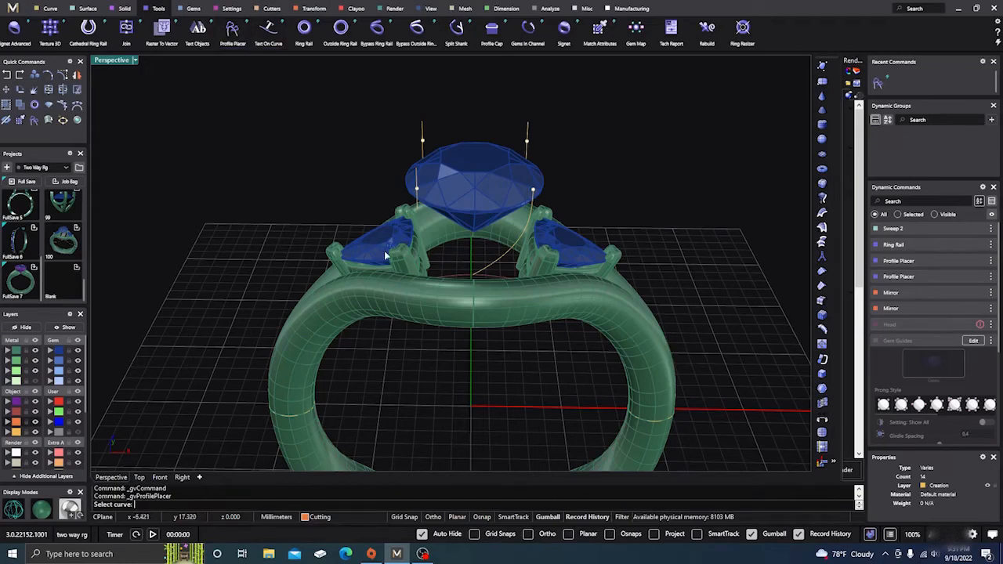
{"action": "mouse_move", "coordinate": [501, 260]}
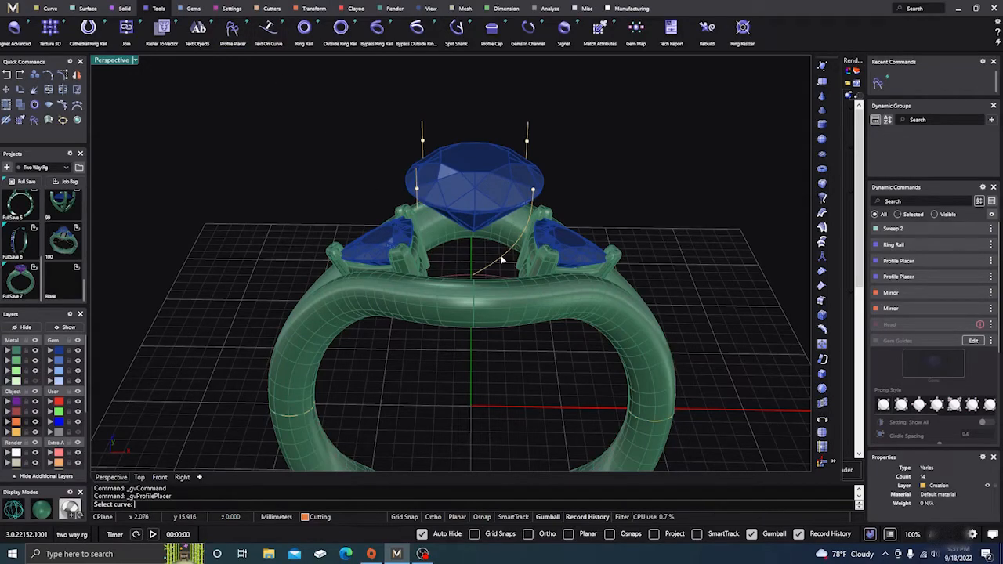
Place a 1.70 mm wide, 2 high profile on the blended prong curve.
{"action": "left_click_drag", "start_coordinate": [502, 274], "coordinate": [462, 408]}
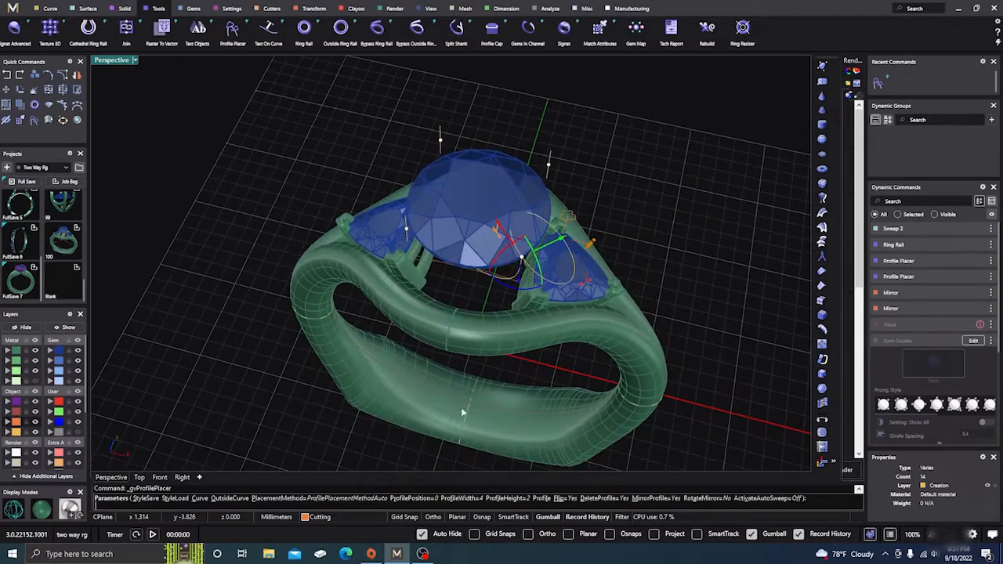
{"action": "left_click", "coordinate": [139, 477]}
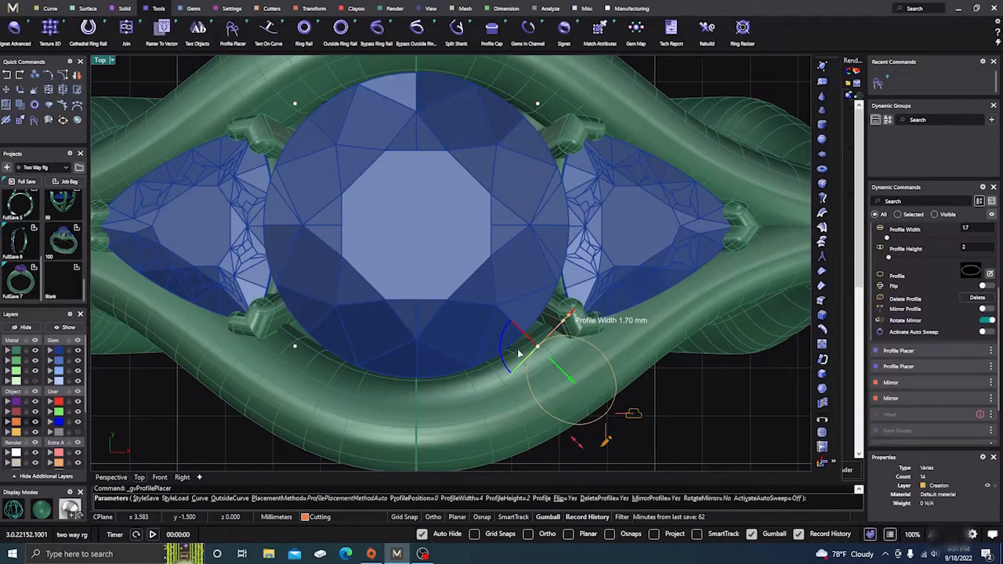
Drag the profile's width handle to shrink the prong profile.
{"action": "left_click_drag", "start_coordinate": [517, 352], "coordinate": [505, 368]}
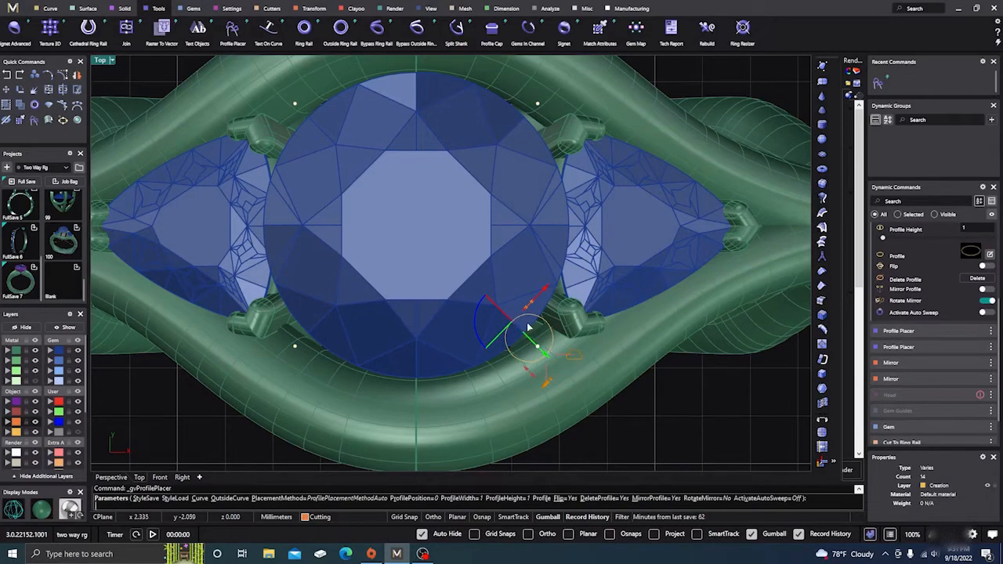
{"action": "mouse_move", "coordinate": [535, 339]}
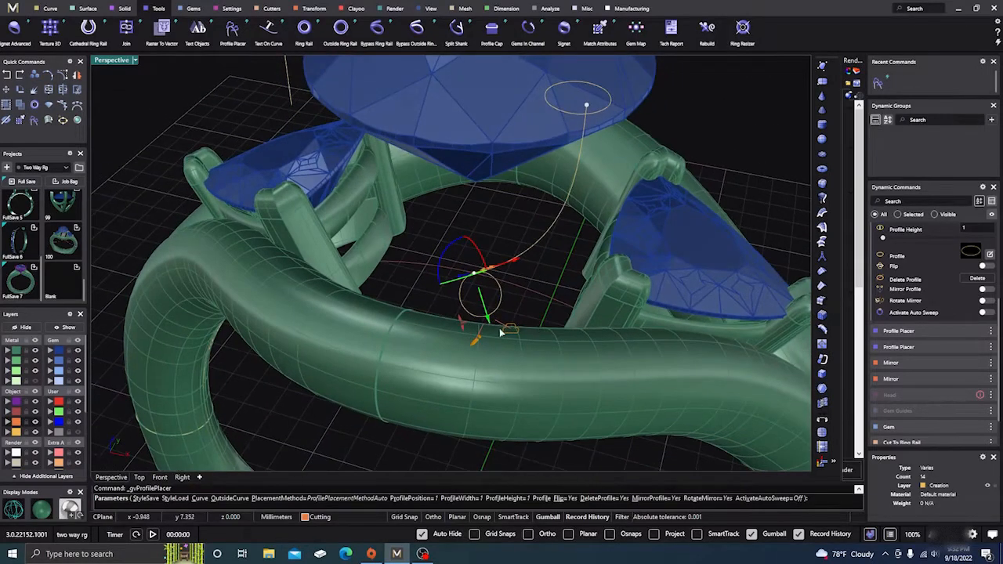
{"action": "mouse_move", "coordinate": [340, 378]}
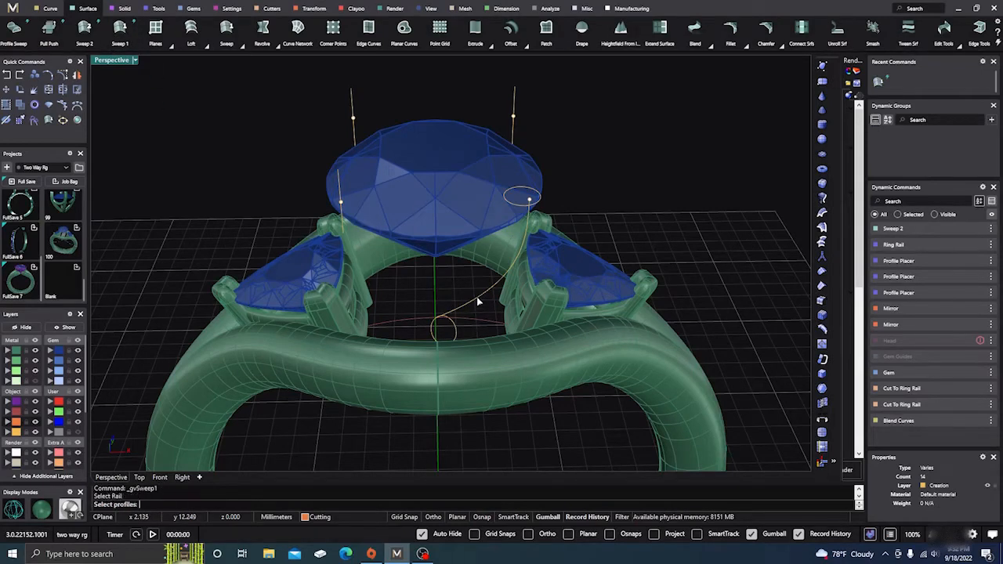
Sweep the circular profile along the prong curve and orbit to inspect the prong.
{"action": "left_click", "coordinate": [531, 200]}
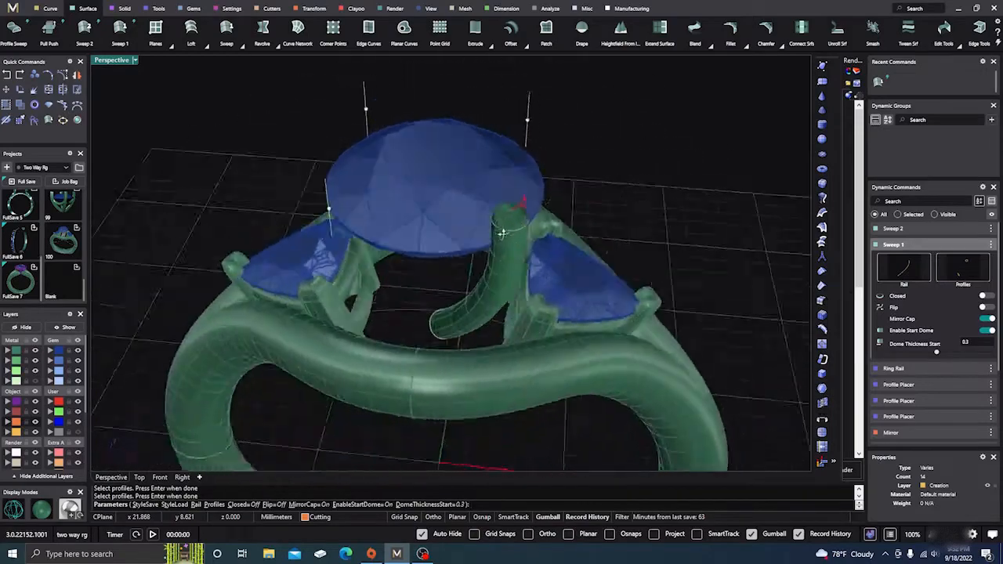
{"action": "left_click_drag", "start_coordinate": [506, 235], "coordinate": [466, 248]}
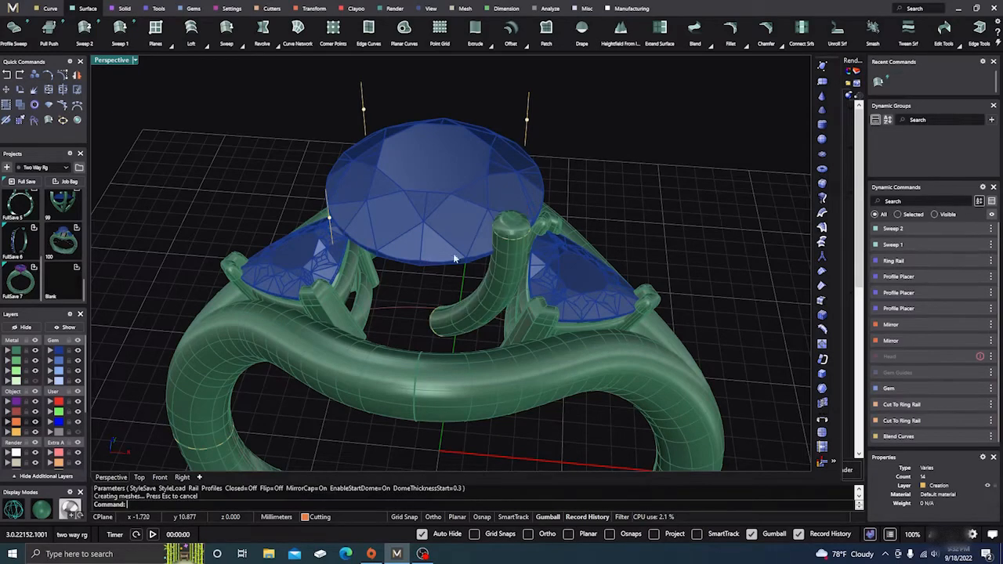
{"action": "mouse_move", "coordinate": [239, 13]}
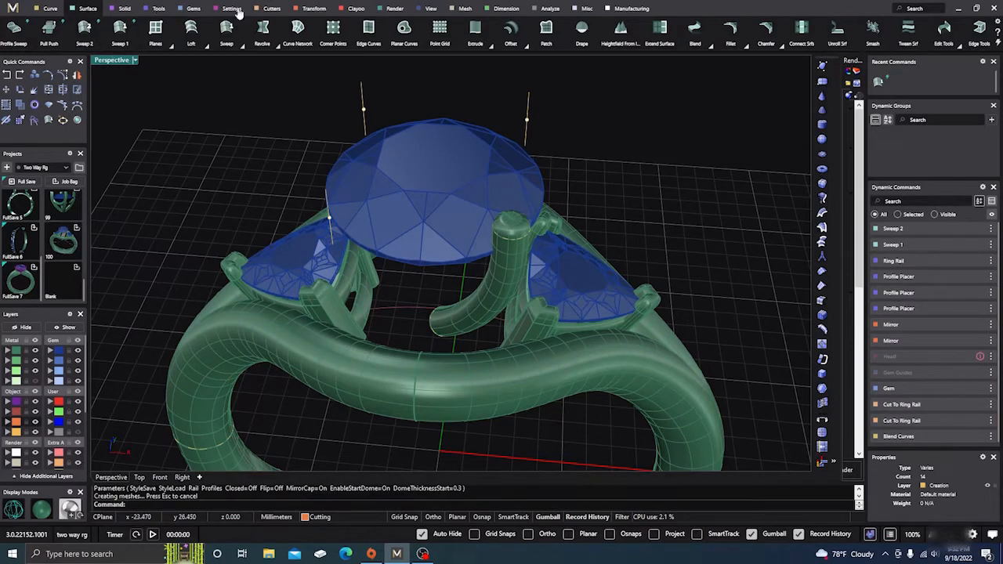
Mirror the prong across both X and Y axes to form four prongs.
{"action": "left_click", "coordinate": [313, 9]}
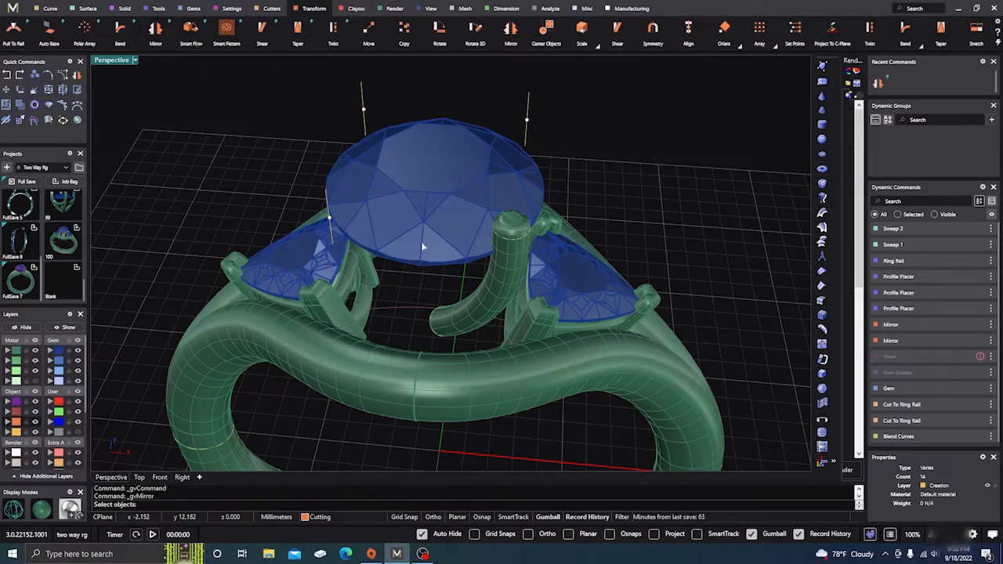
{"action": "mouse_move", "coordinate": [484, 230]}
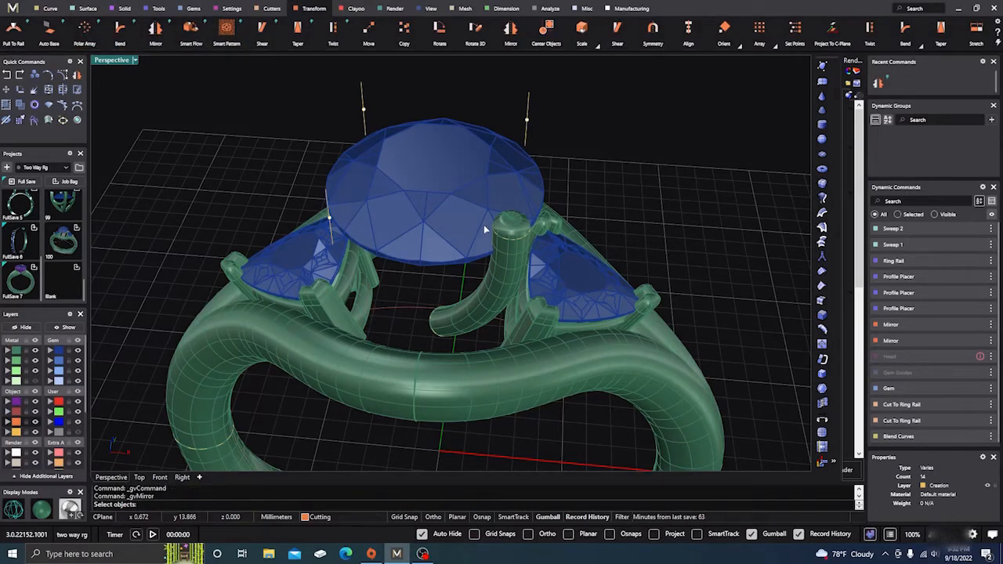
{"action": "left_click", "coordinate": [485, 282]}
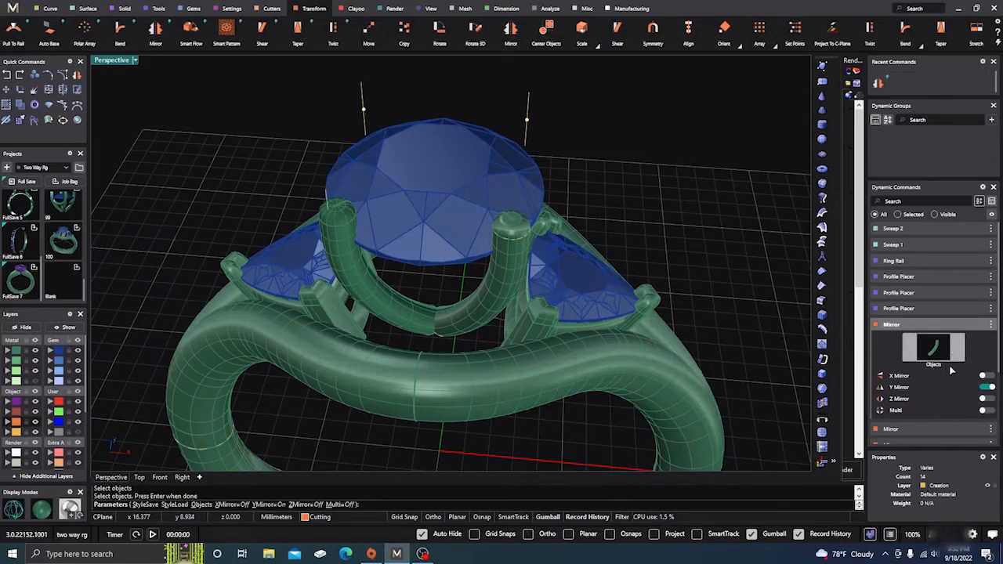
{"action": "left_click", "coordinate": [986, 375]}
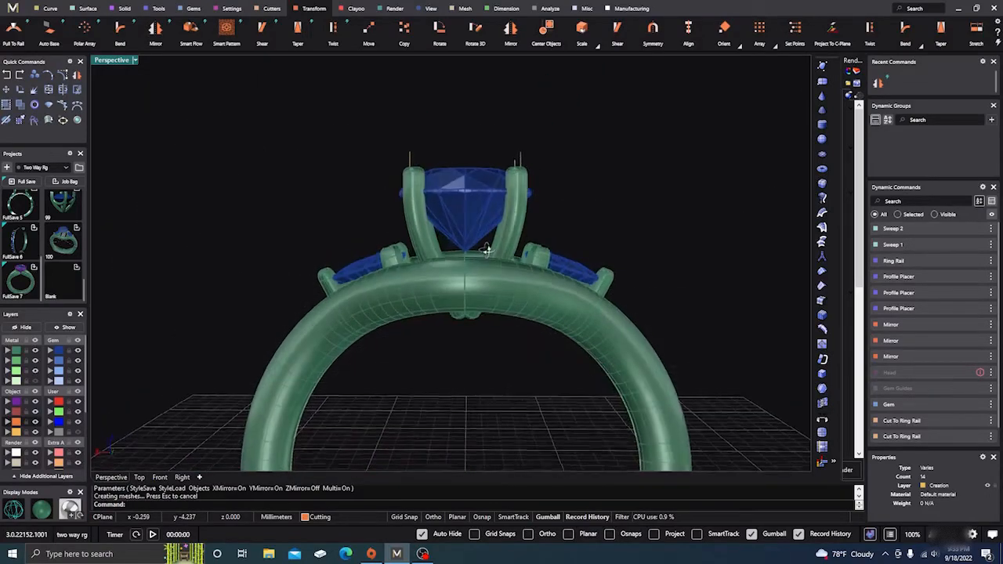
Orbit in on the prongs and select the ring rail curve for offsetting.
{"action": "left_click_drag", "start_coordinate": [486, 251], "coordinate": [487, 312]}
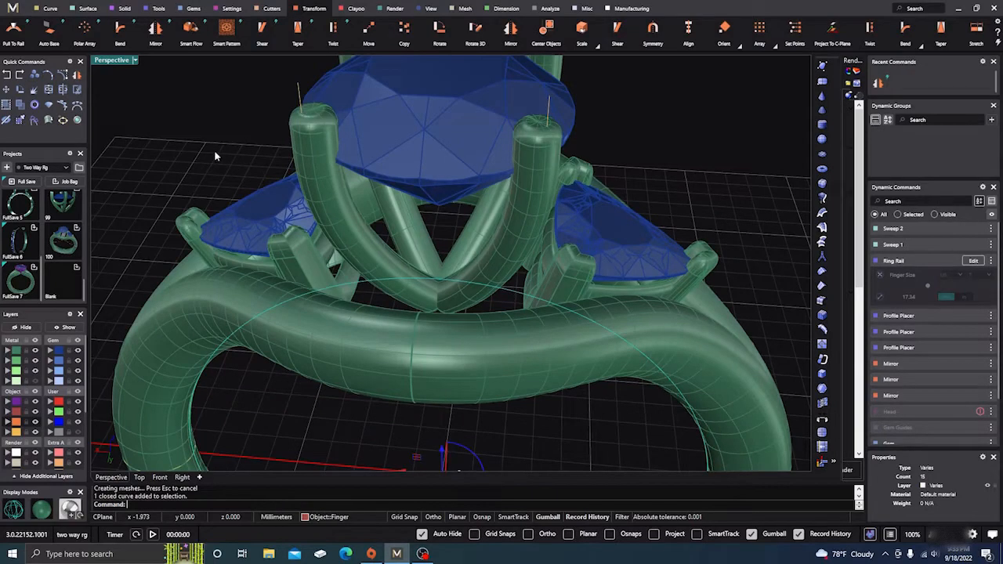
{"action": "left_click", "coordinate": [49, 8]}
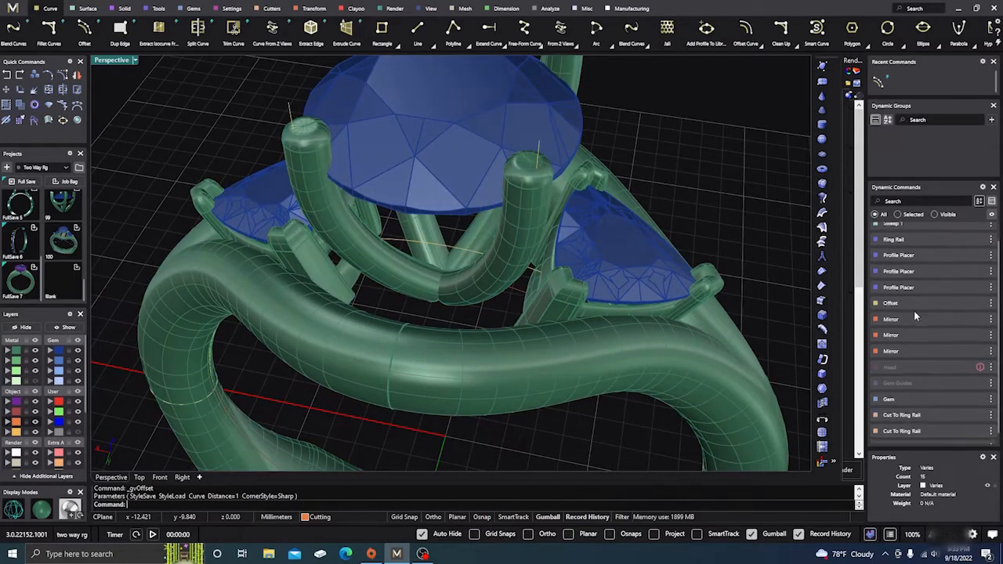
Slide the blend curve's end point along the offset rail so the prongs flow down into it.
{"action": "scroll", "scroll_direction": "down", "scroll_amount": 3}
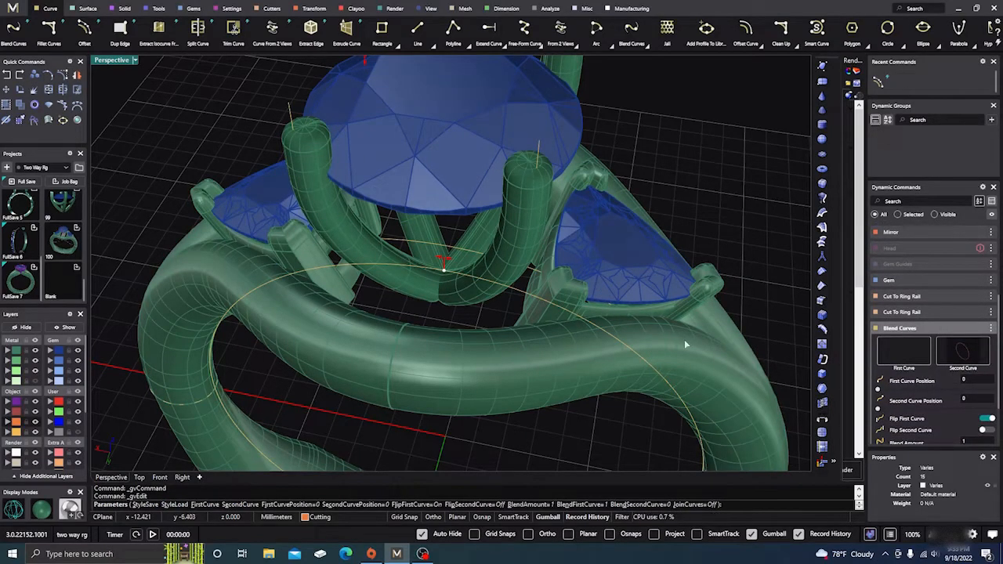
{"action": "mouse_move", "coordinate": [707, 349]}
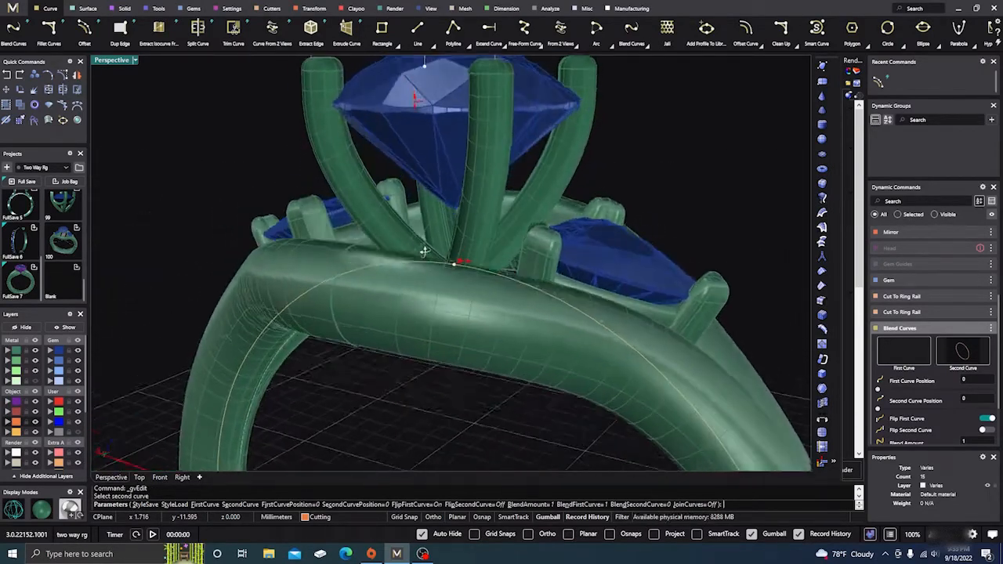
{"action": "left_click_drag", "start_coordinate": [423, 251], "coordinate": [478, 290]}
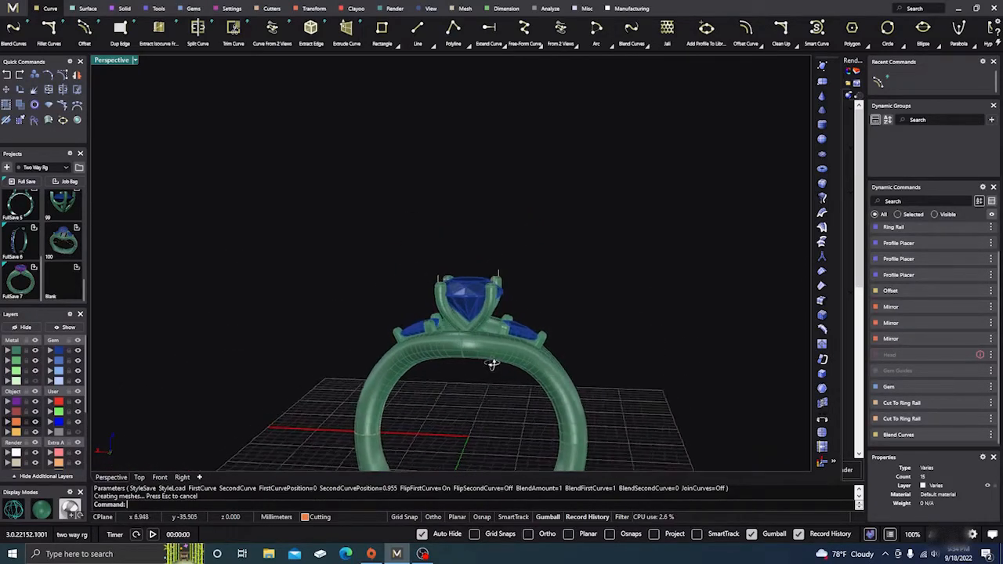
Orbit toward the ring's front and pick the center stone to bring up gem setting tools.
{"action": "left_click_drag", "start_coordinate": [491, 365], "coordinate": [475, 343]}
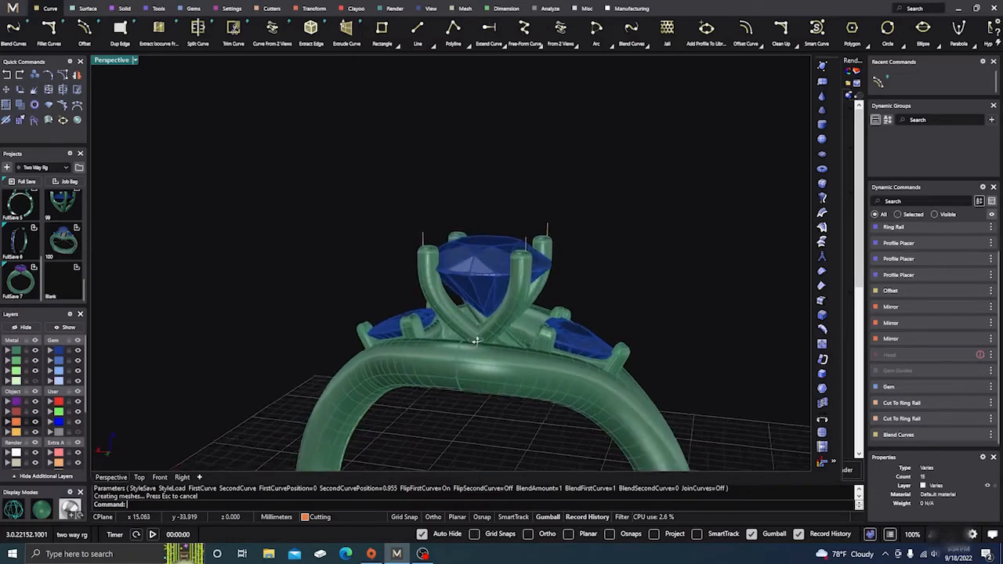
{"action": "left_click", "coordinate": [485, 282]}
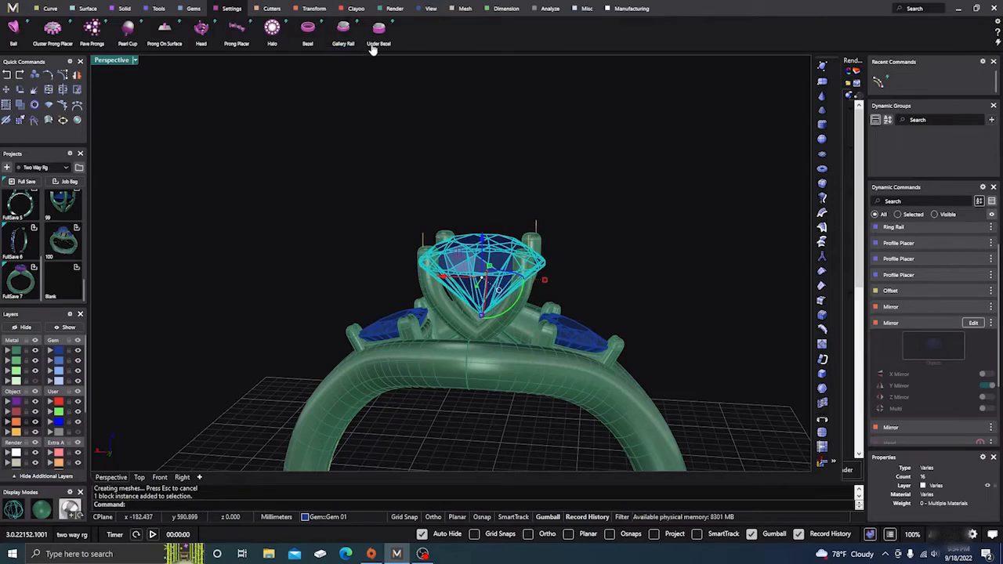
Add an under bezel: angle -25, height 0.93, top thickness 0.5, position -0.95.
{"action": "left_click", "coordinate": [379, 31]}
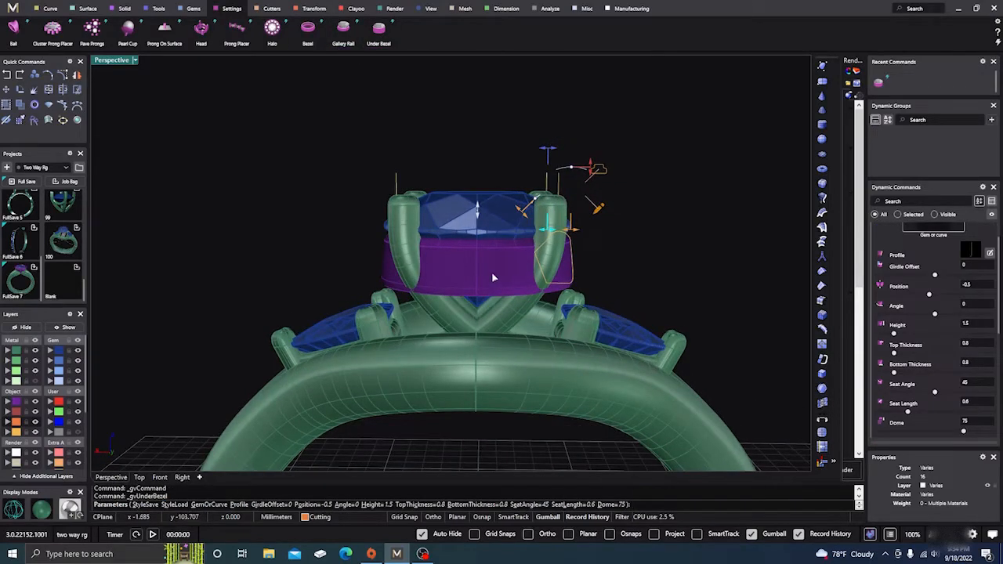
{"action": "mouse_move", "coordinate": [564, 231]}
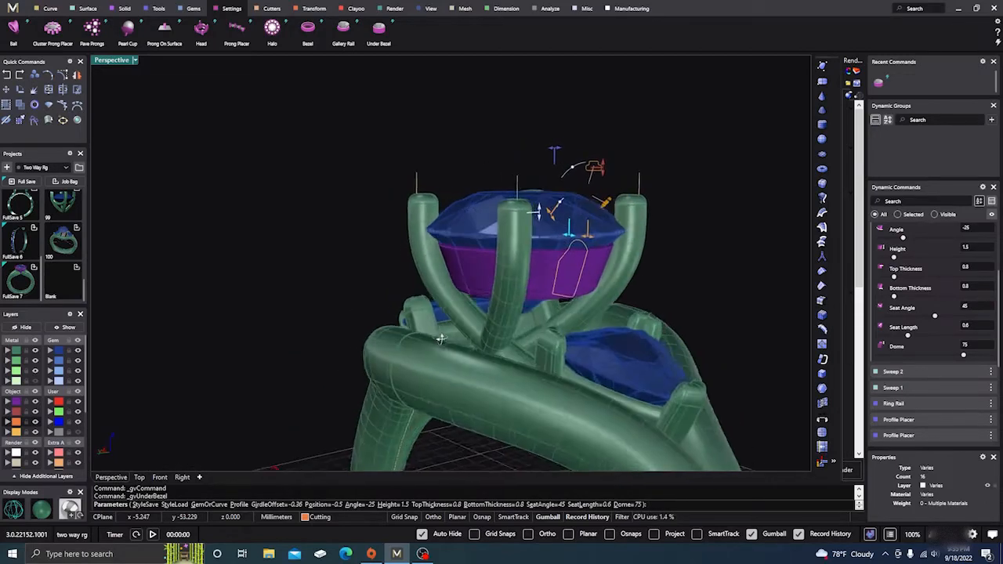
{"action": "left_click_drag", "start_coordinate": [439, 337], "coordinate": [532, 337]}
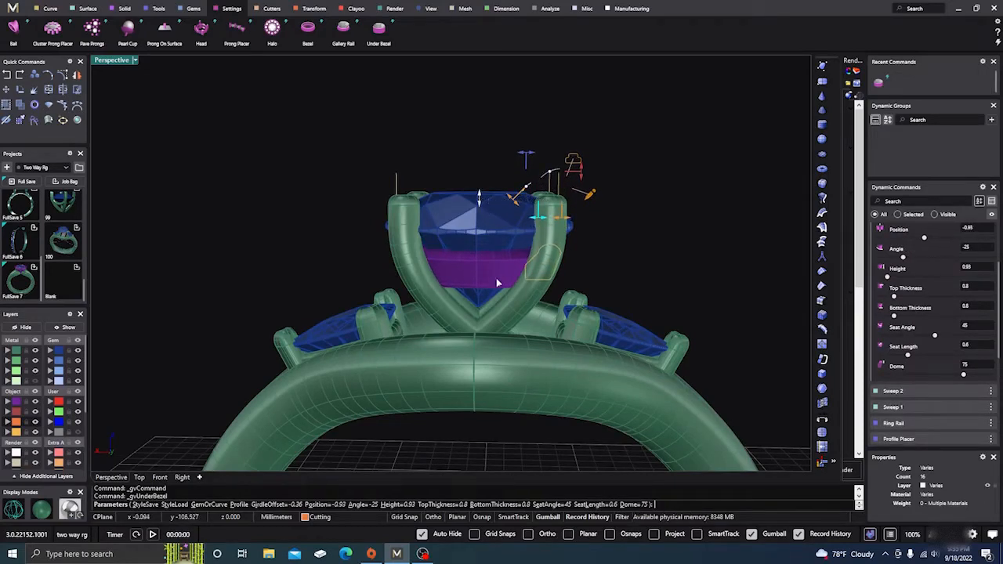
{"action": "left_click_drag", "start_coordinate": [498, 282], "coordinate": [455, 280]}
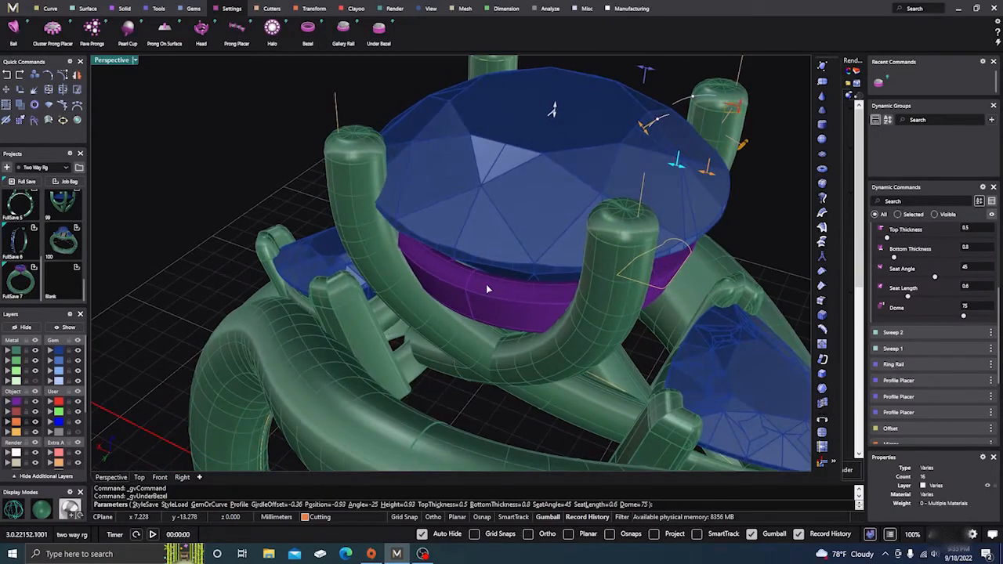
{"action": "left_click_drag", "start_coordinate": [486, 290], "coordinate": [494, 239]}
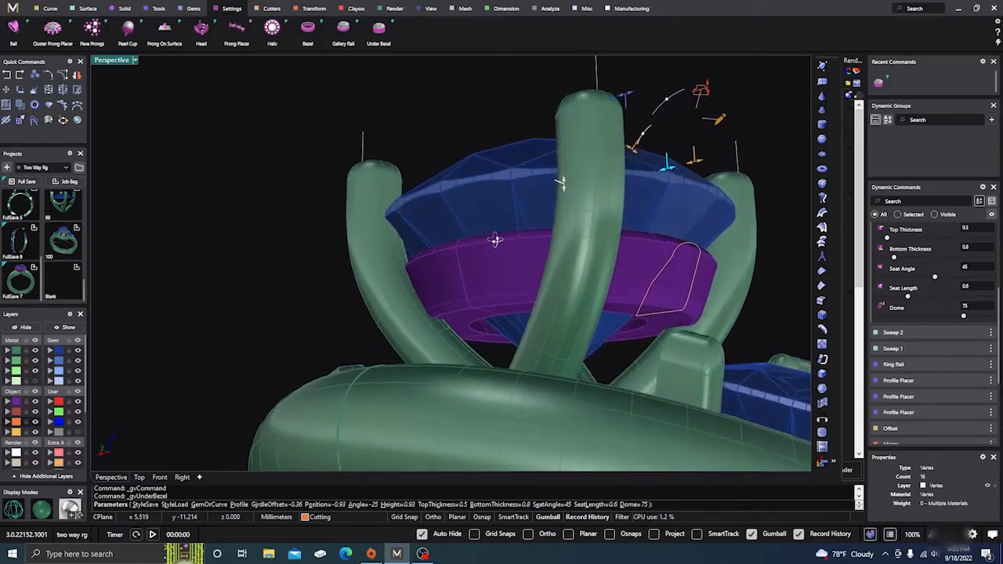
{"action": "left_click_drag", "start_coordinate": [493, 239], "coordinate": [560, 290]}
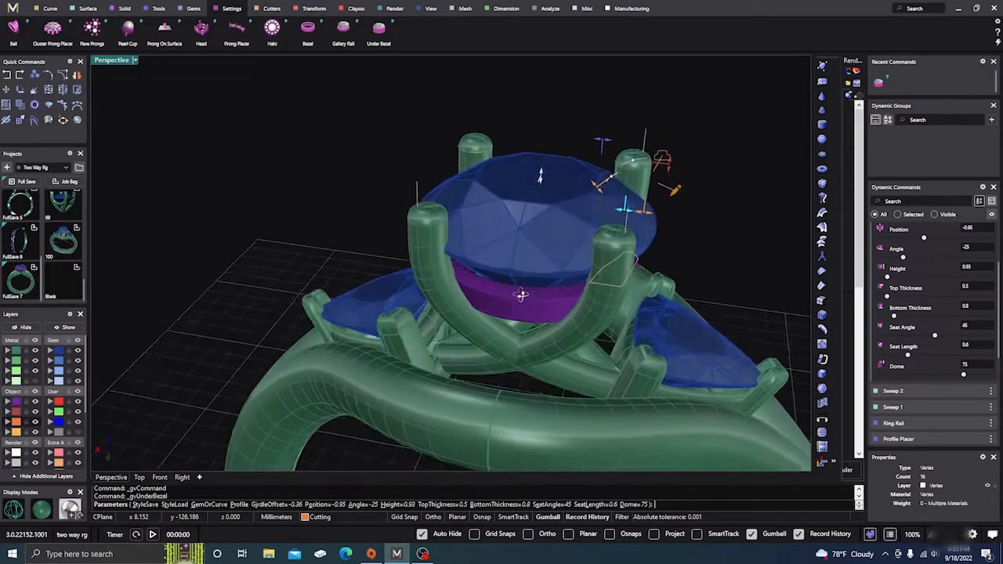
{"action": "left_click_drag", "start_coordinate": [521, 296], "coordinate": [509, 324]}
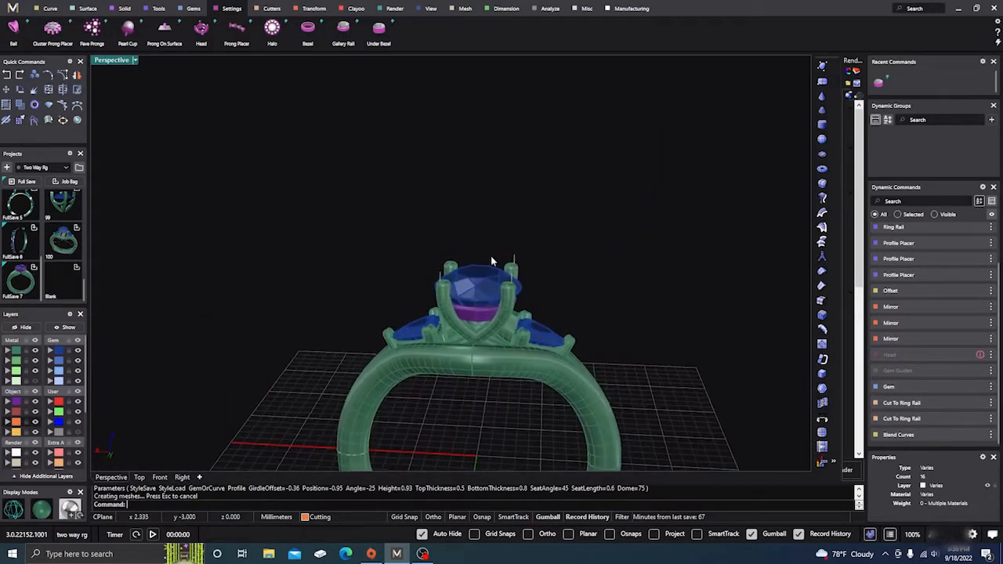
Orbit the view around the ring to see the whole model.
{"action": "left_click_drag", "start_coordinate": [492, 261], "coordinate": [502, 327]}
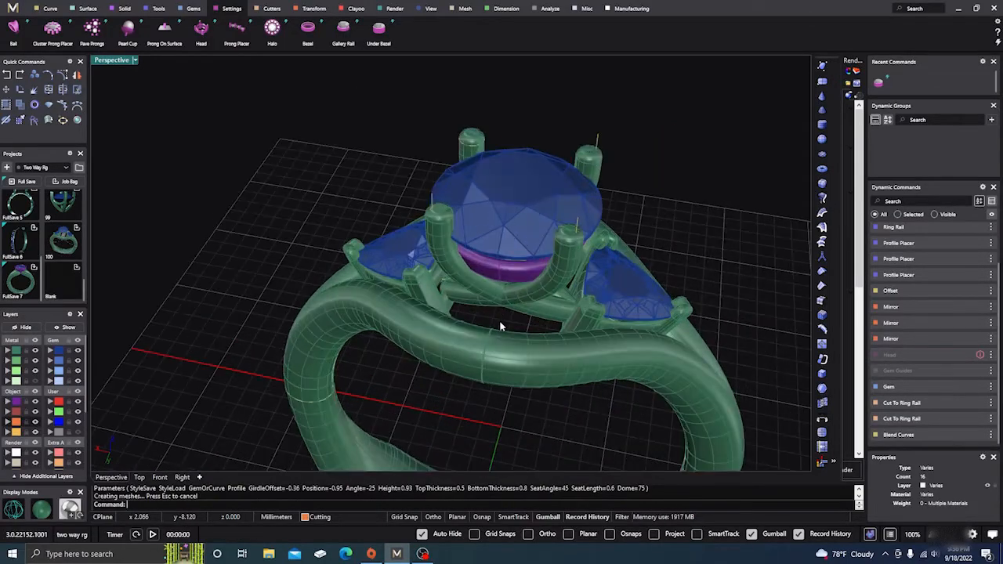
{"action": "left_click_drag", "start_coordinate": [502, 329], "coordinate": [498, 270]}
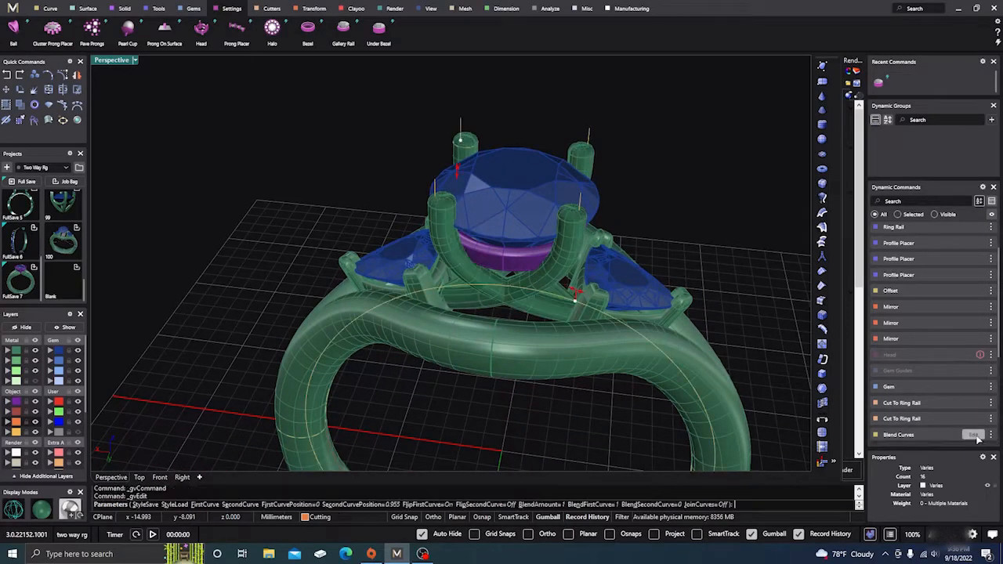
Set the blend's Second Curve Position to 0.956 and orbit to check where it meets the ring.
{"action": "left_click", "coordinate": [974, 435]}
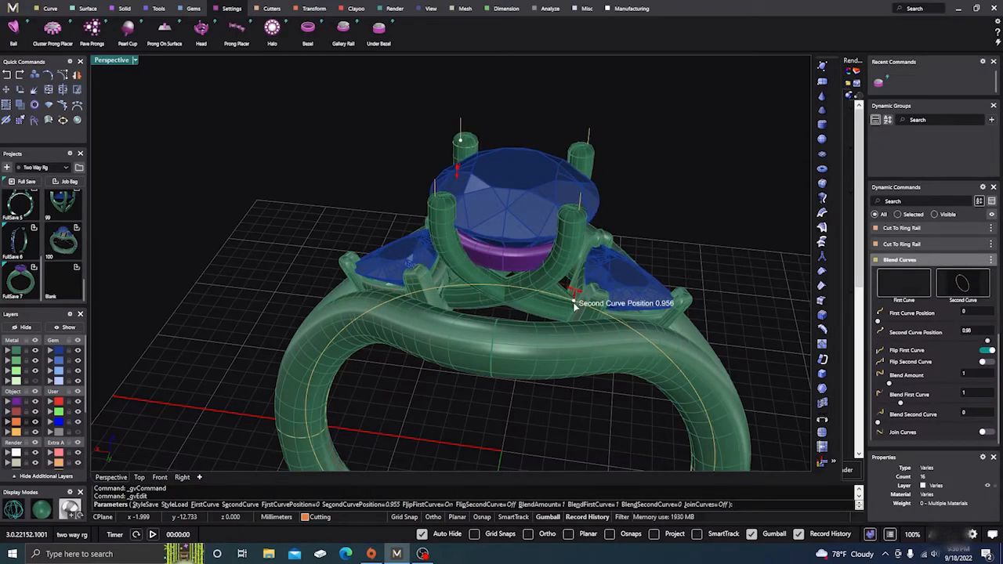
{"action": "left_click_drag", "start_coordinate": [576, 305], "coordinate": [455, 353]}
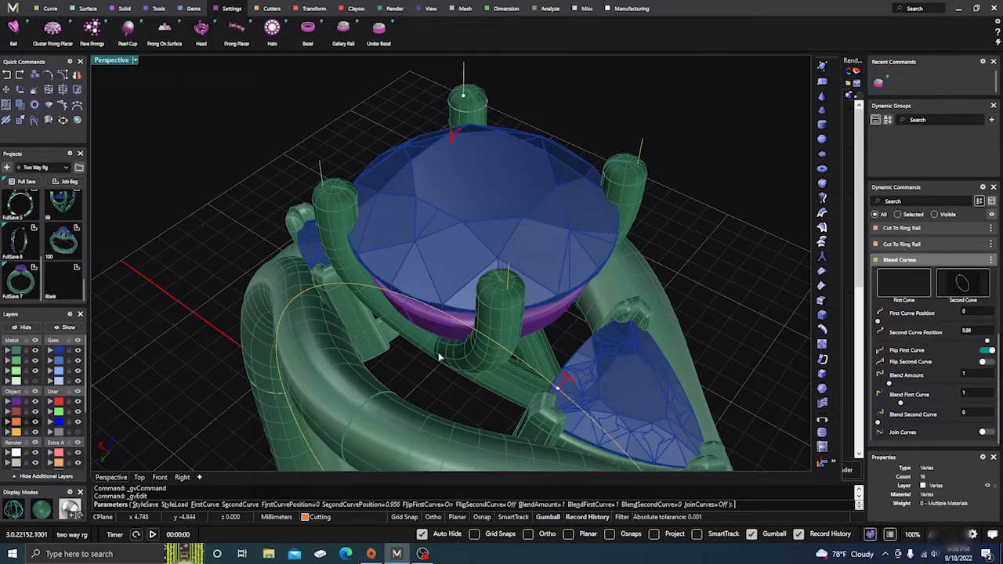
{"action": "left_click_drag", "start_coordinate": [439, 356], "coordinate": [487, 353]}
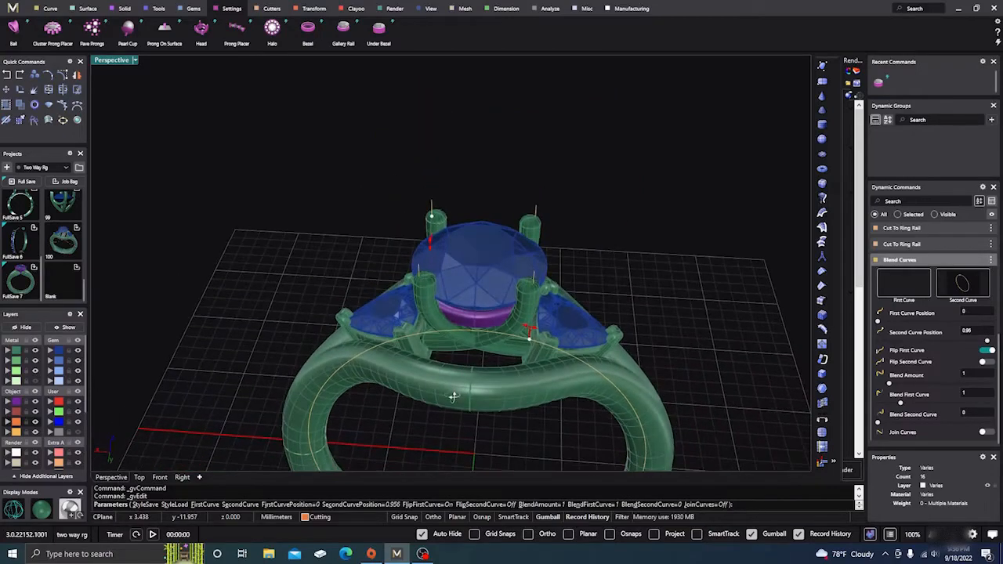
{"action": "left_click_drag", "start_coordinate": [451, 396], "coordinate": [486, 370]}
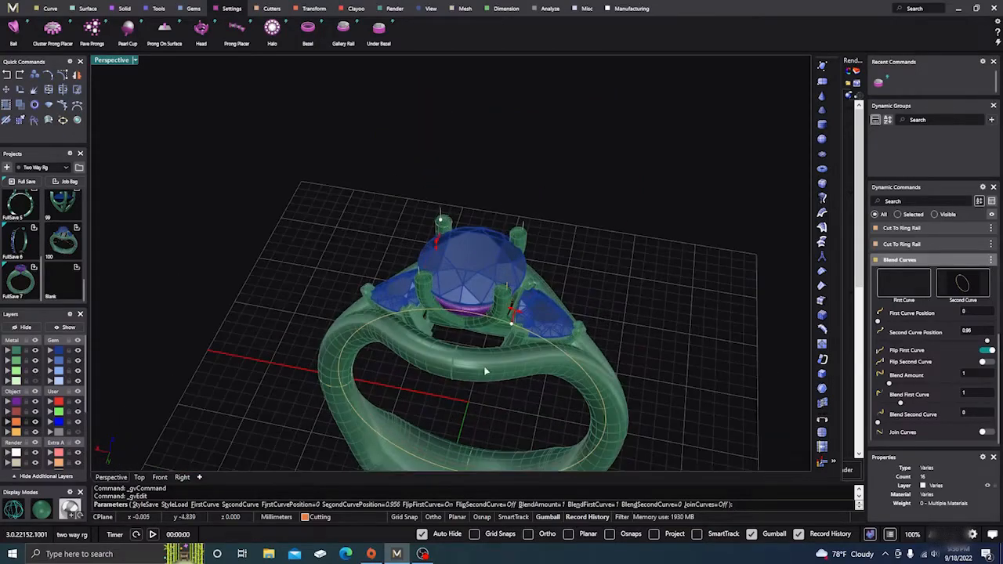
{"action": "left_click_drag", "start_coordinate": [486, 368], "coordinate": [496, 330]}
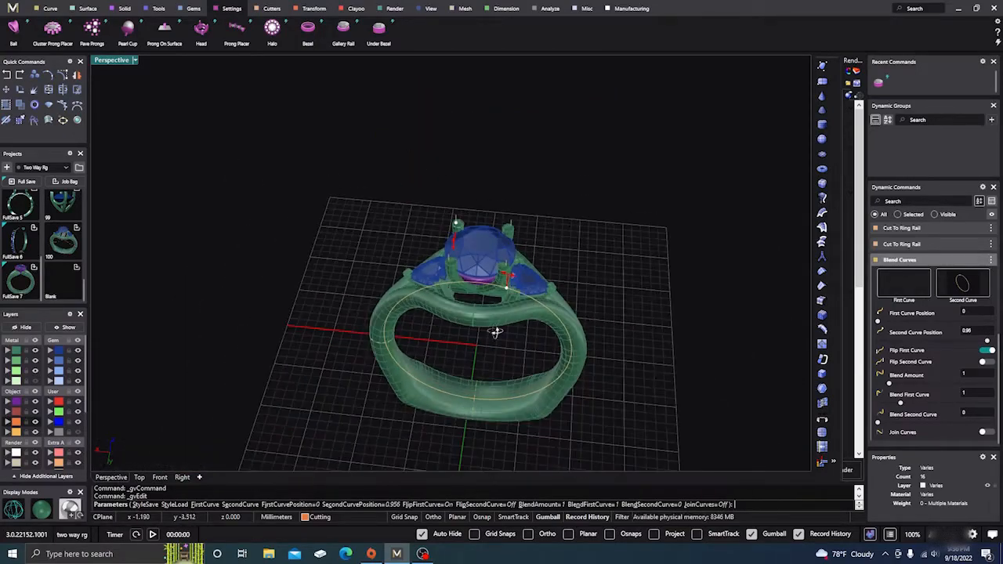